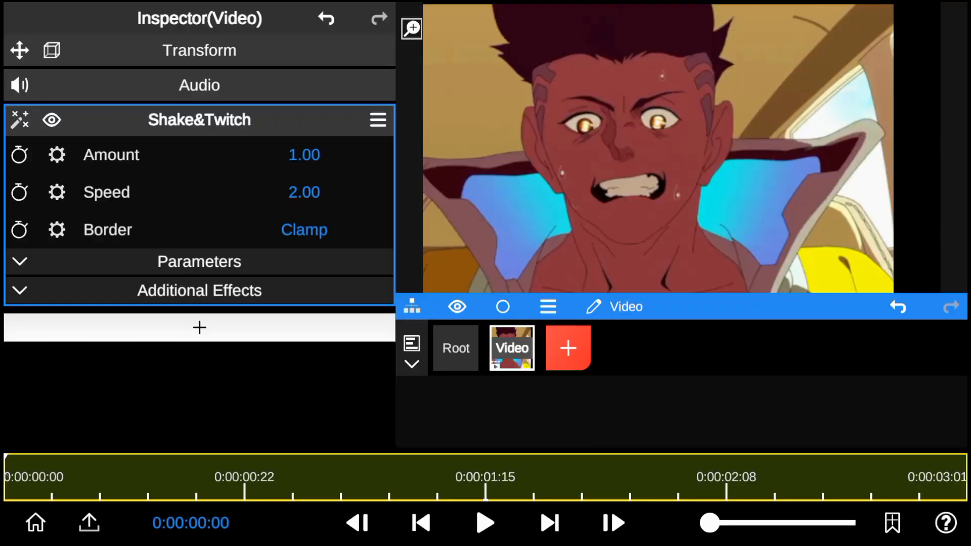
Expand Shake&Twitch parameters, pick Optical Flow blending, and play the clip.
{"action": "left_click", "coordinate": [199, 262]}
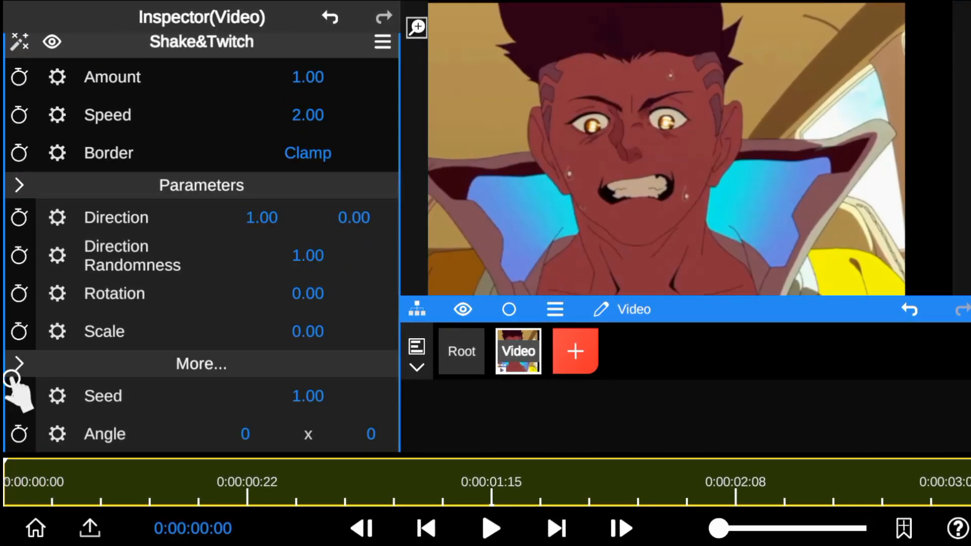
{"action": "scroll", "scroll_direction": "down", "scroll_amount": 3}
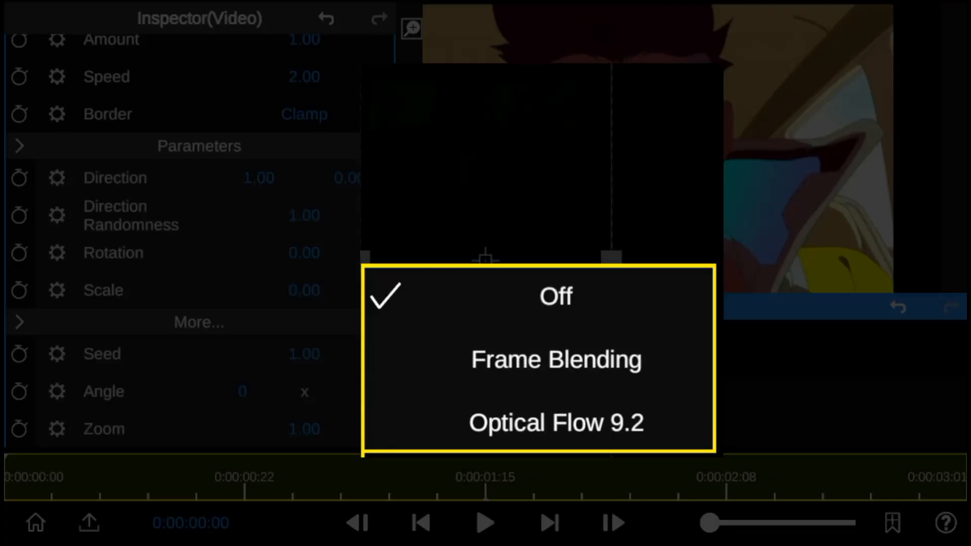
{"action": "left_click", "coordinate": [555, 422]}
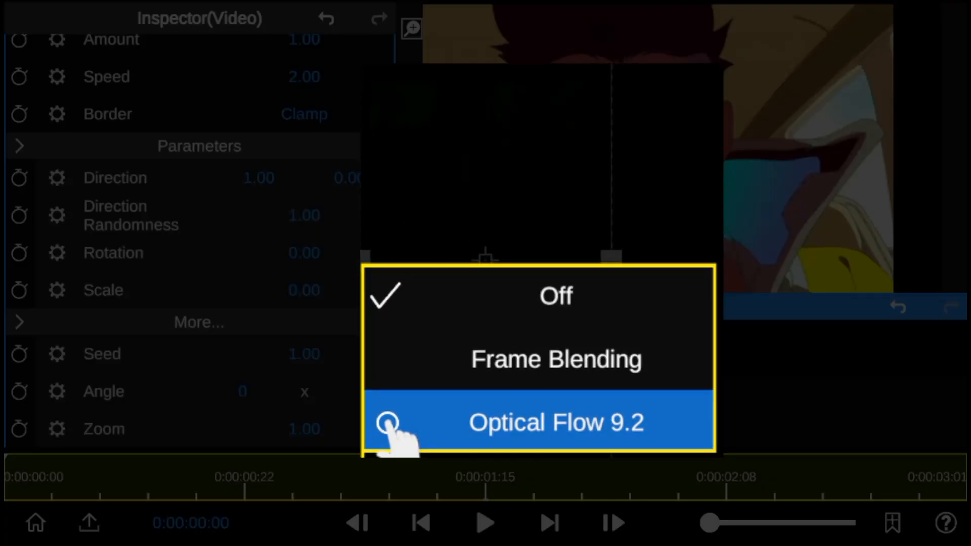
{"action": "left_click", "coordinate": [556, 422]}
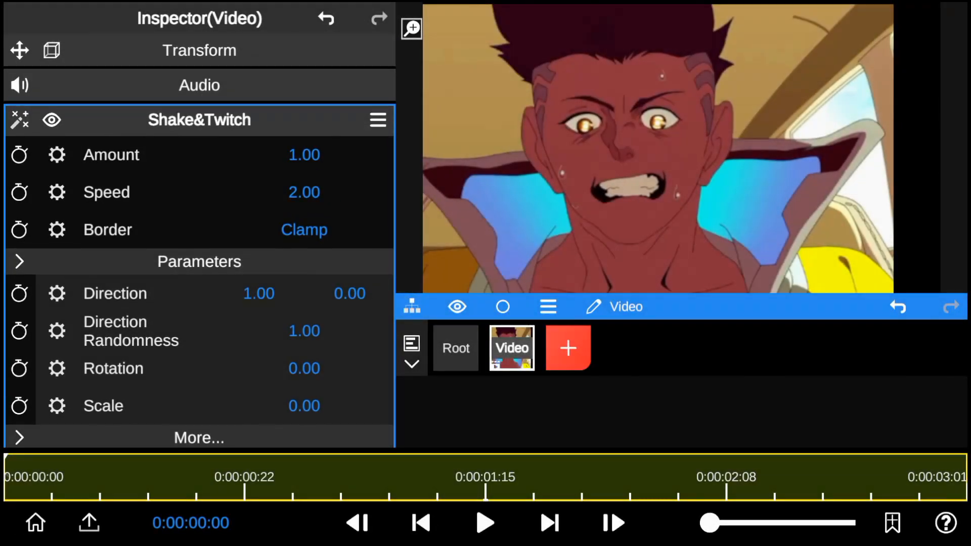
{"action": "left_click", "coordinate": [484, 523]}
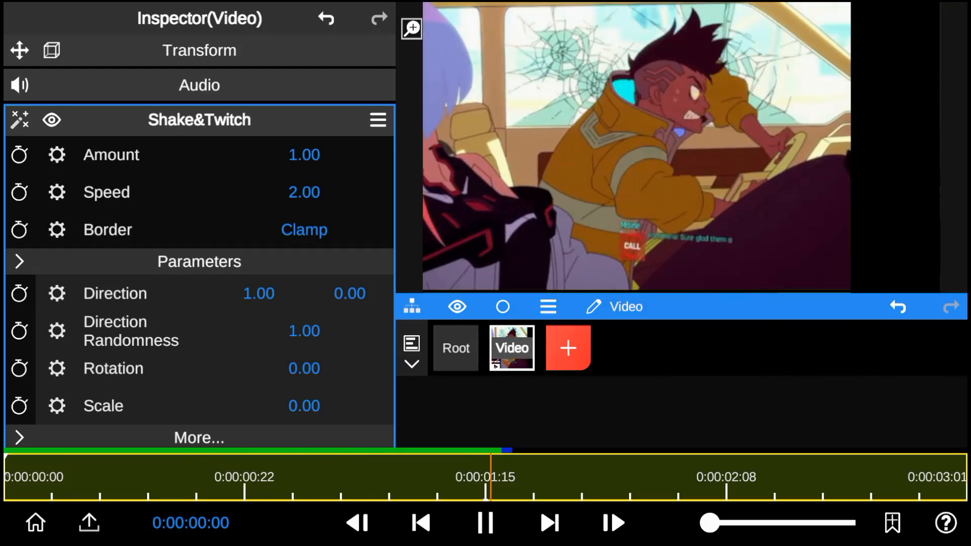
Preview the shake at amount 0.16 and speed 1.27 with repeated play and pause.
{"action": "left_click", "coordinate": [485, 523]}
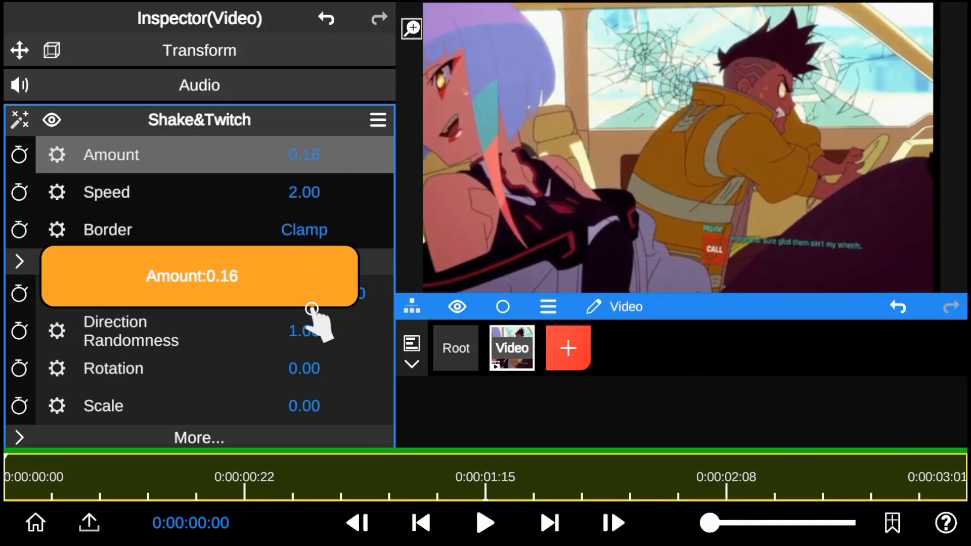
{"action": "left_click", "coordinate": [485, 522]}
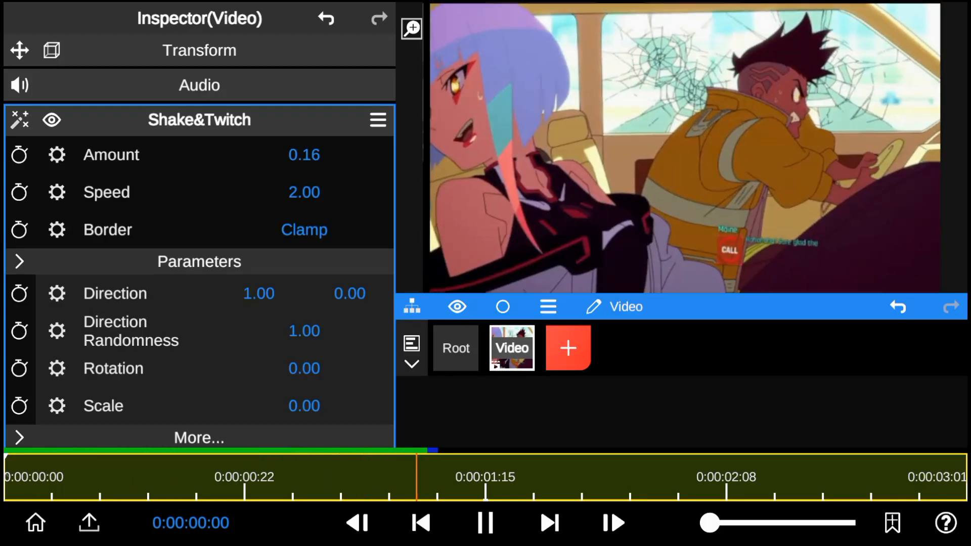
{"action": "left_click", "coordinate": [484, 522]}
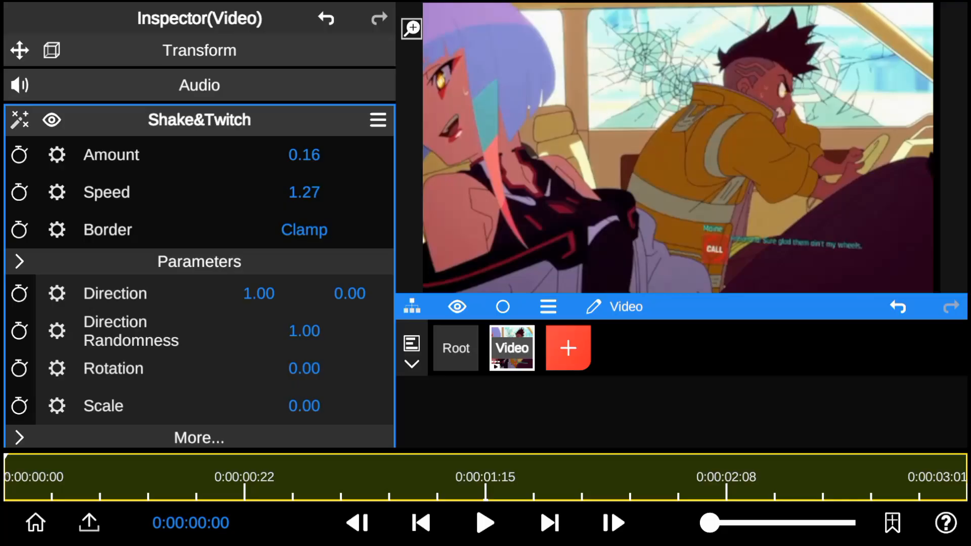
{"action": "left_click", "coordinate": [485, 522]}
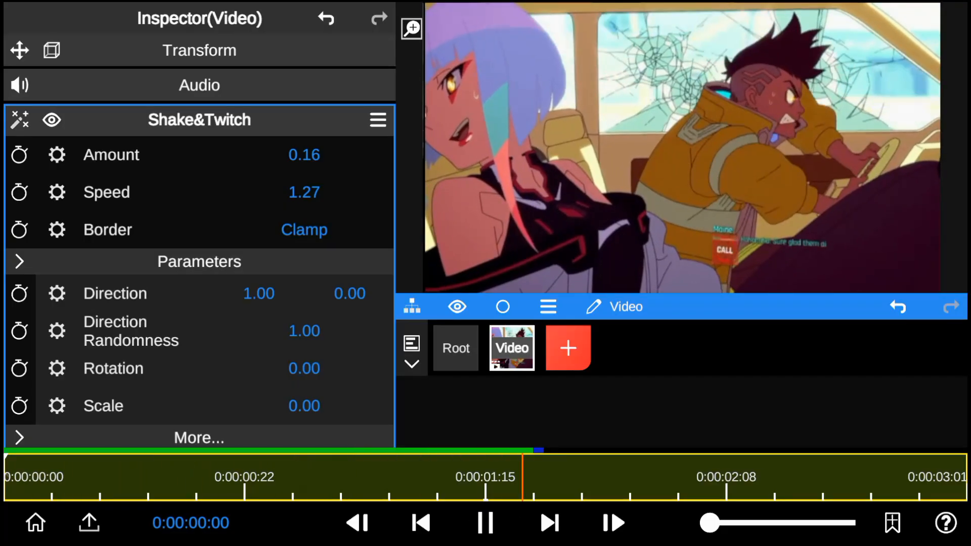
{"action": "left_click", "coordinate": [484, 523]}
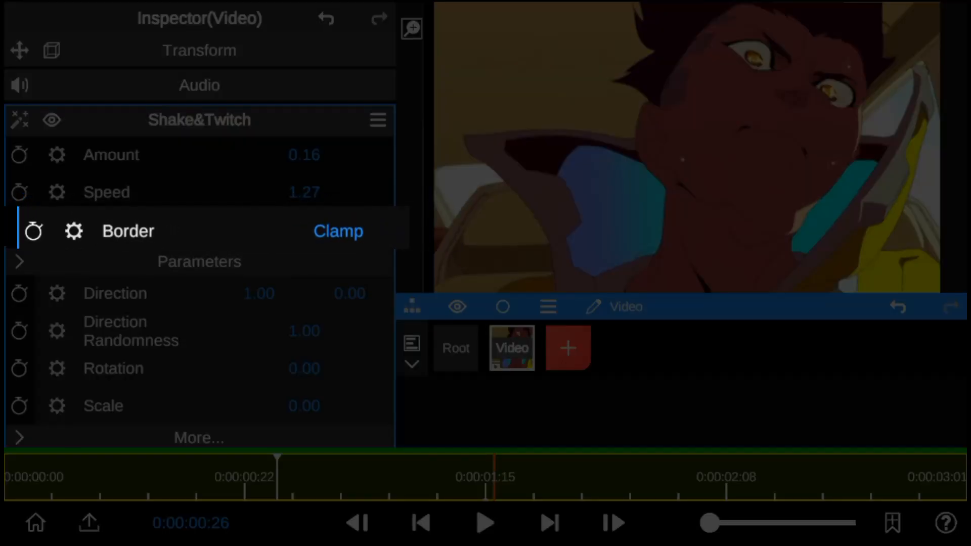
Cycle Border from Clamp through Extend to Mirror, then set direction 0.09 and rotation 0.39.
{"action": "left_click", "coordinate": [339, 231]}
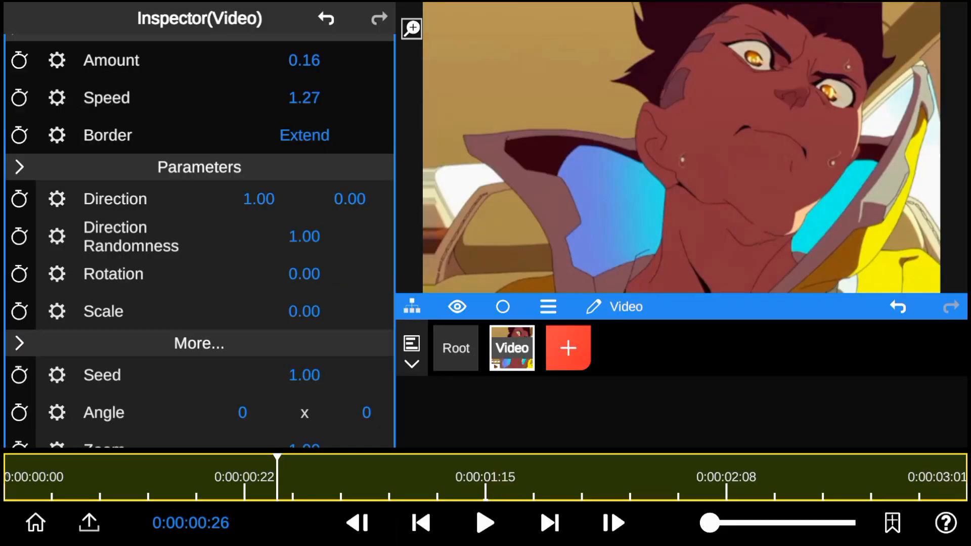
{"action": "left_click", "coordinate": [304, 135]}
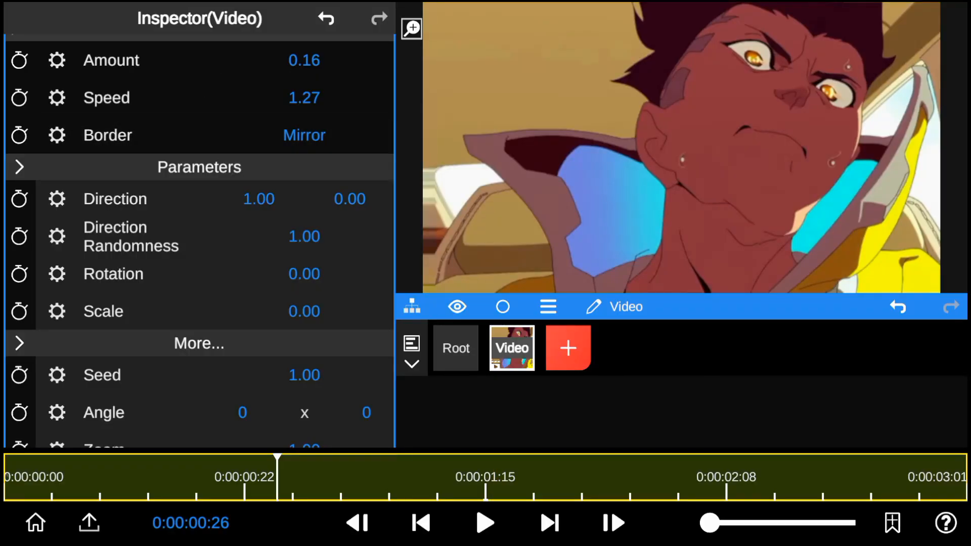
{"action": "left_click", "coordinate": [485, 522]}
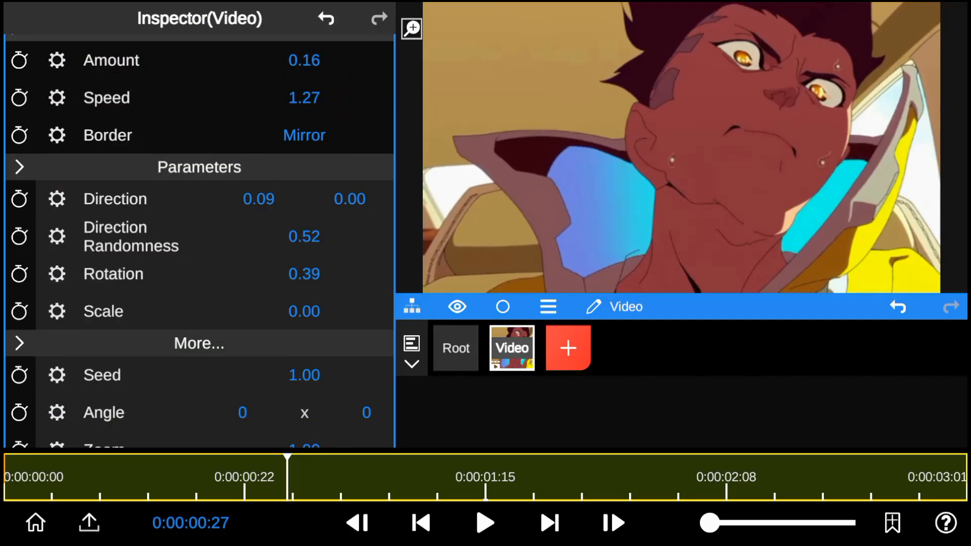
{"action": "left_click", "coordinate": [485, 522]}
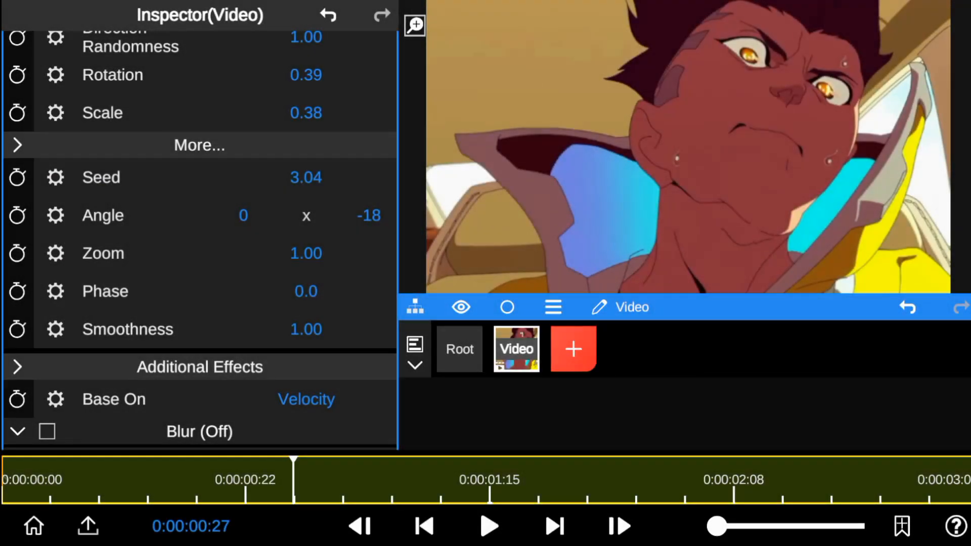
Set scale 0.38, seed 3.04 and angle -18, then scroll to Additional Effects.
{"action": "left_click_drag", "start_coordinate": [310, 253], "coordinate": [334, 322]}
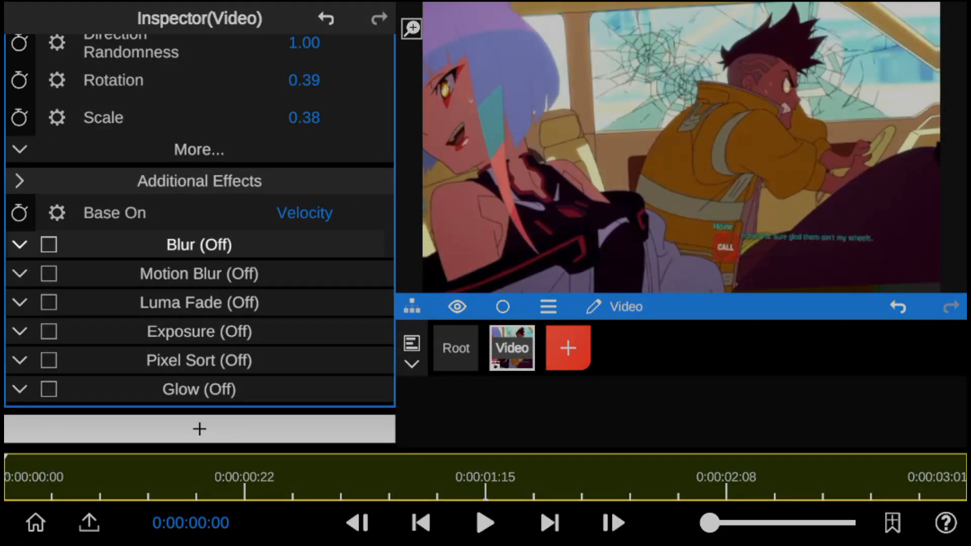
Tick Motion Blur and Luma Fade (strength 2.22, intensity 33.8) with playback running.
{"action": "left_click", "coordinate": [199, 273]}
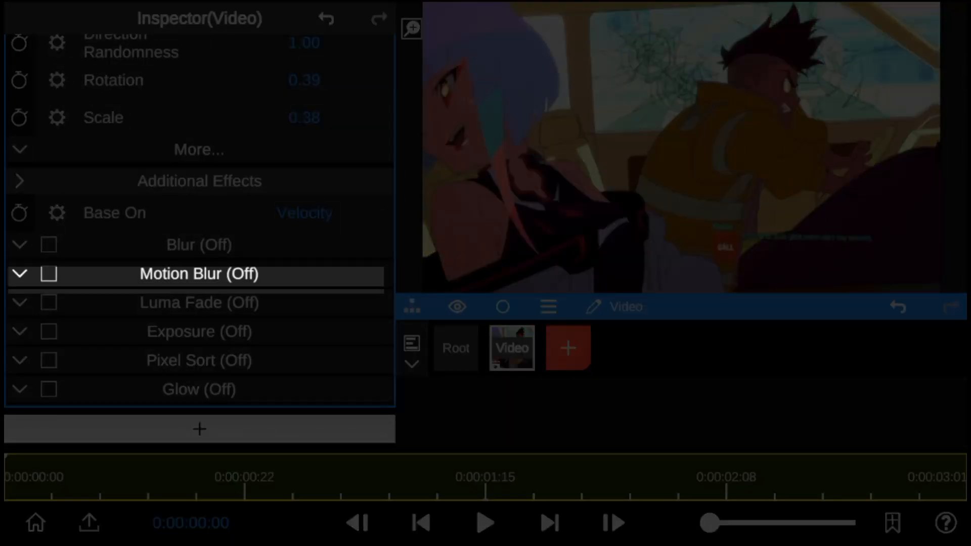
{"action": "left_click", "coordinate": [199, 360]}
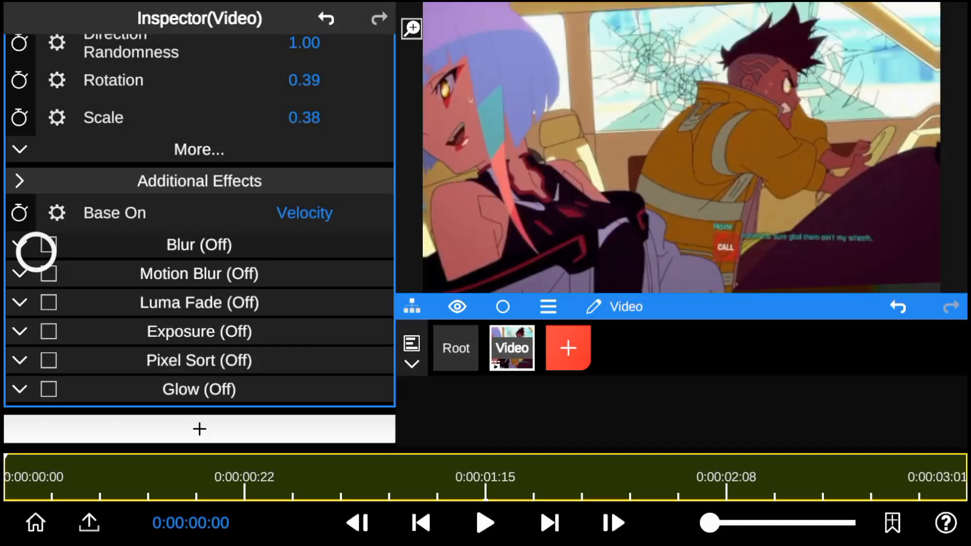
{"action": "left_click", "coordinate": [48, 245]}
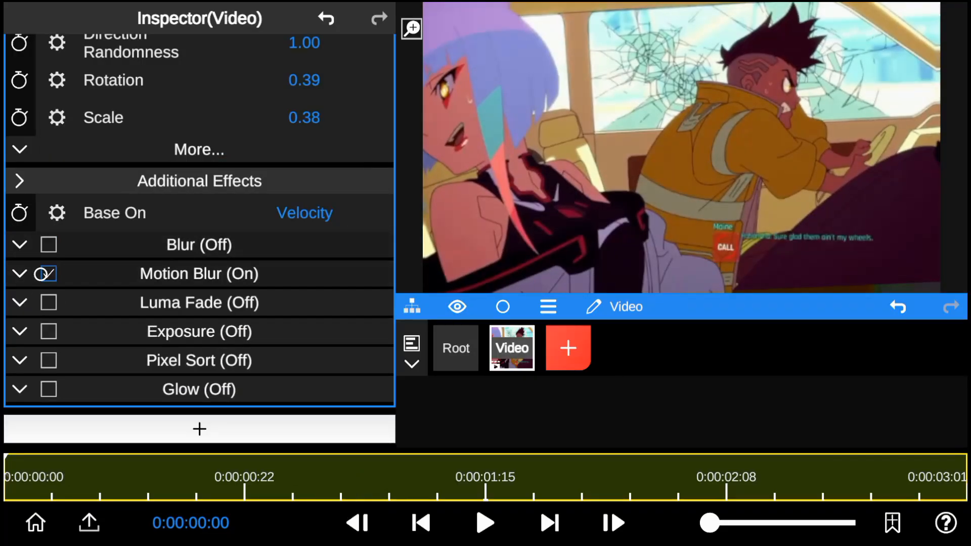
{"action": "left_click", "coordinate": [48, 302]}
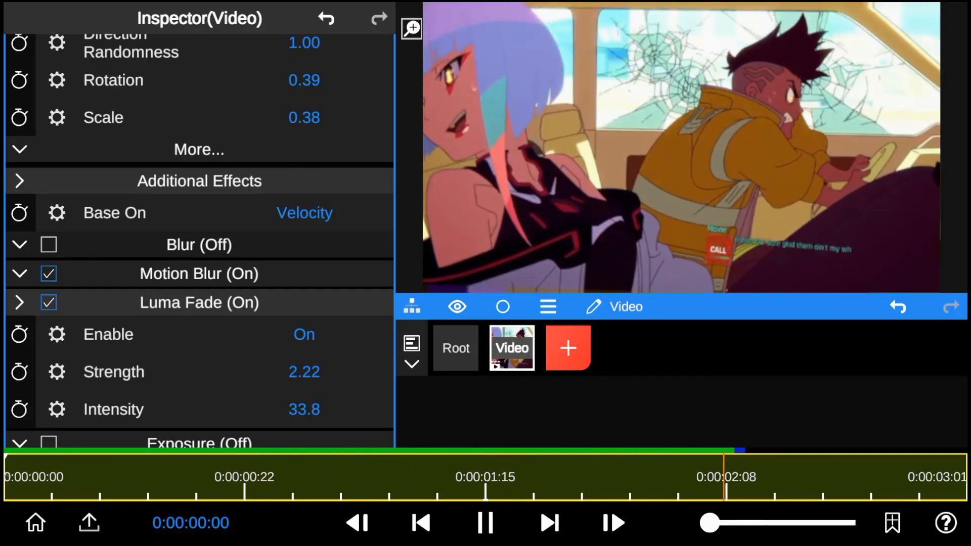
Enable Exposure and Pixel Sort, collapsing the luma fade and exposure settings.
{"action": "left_click", "coordinate": [485, 522]}
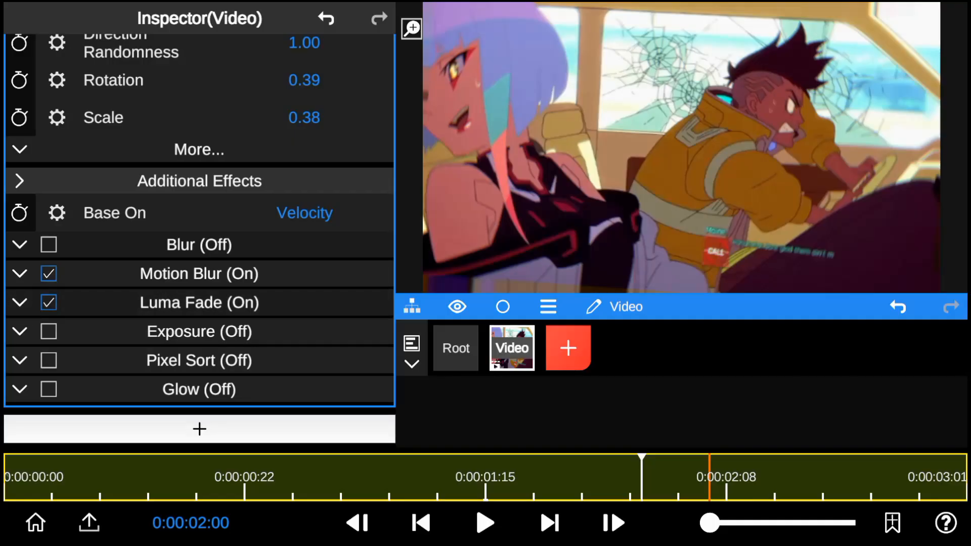
{"action": "left_click", "coordinate": [48, 332]}
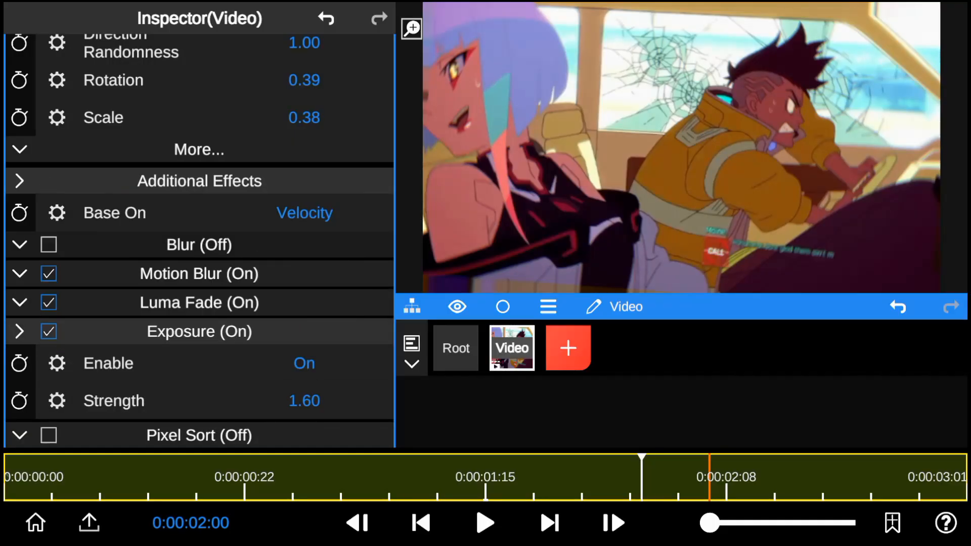
{"action": "left_click", "coordinate": [20, 331]}
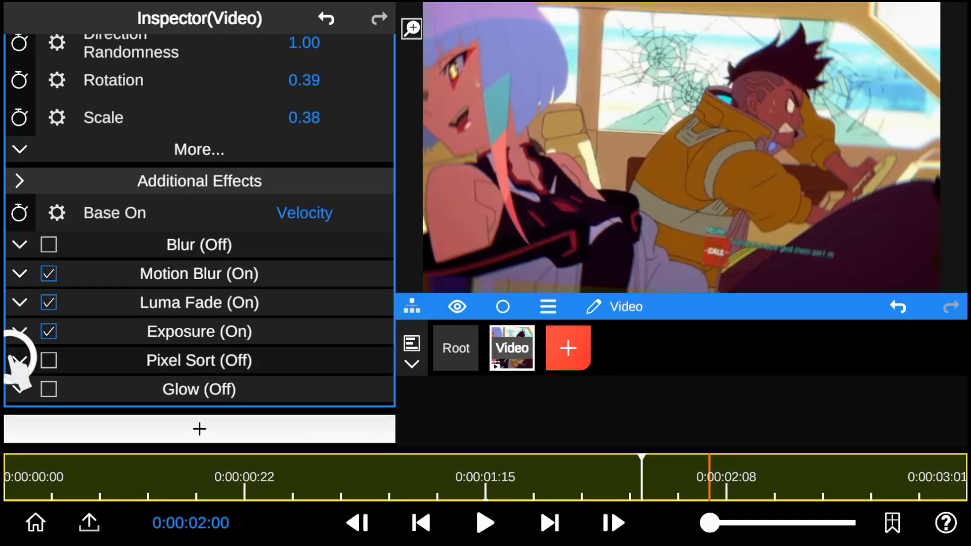
{"action": "left_click", "coordinate": [49, 360]}
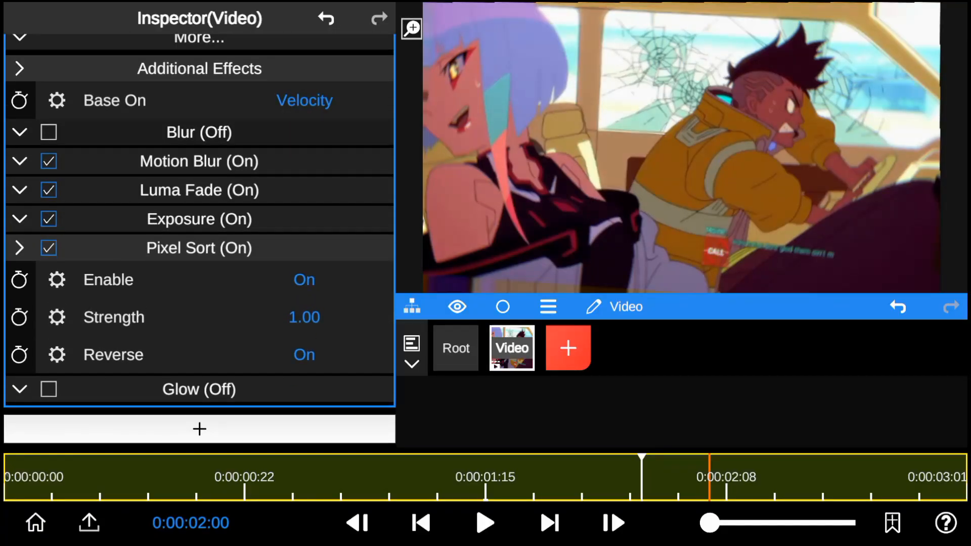
Enable Glow at strength 1.39, preview the clip, and open the Video layer's options.
{"action": "left_click", "coordinate": [304, 354]}
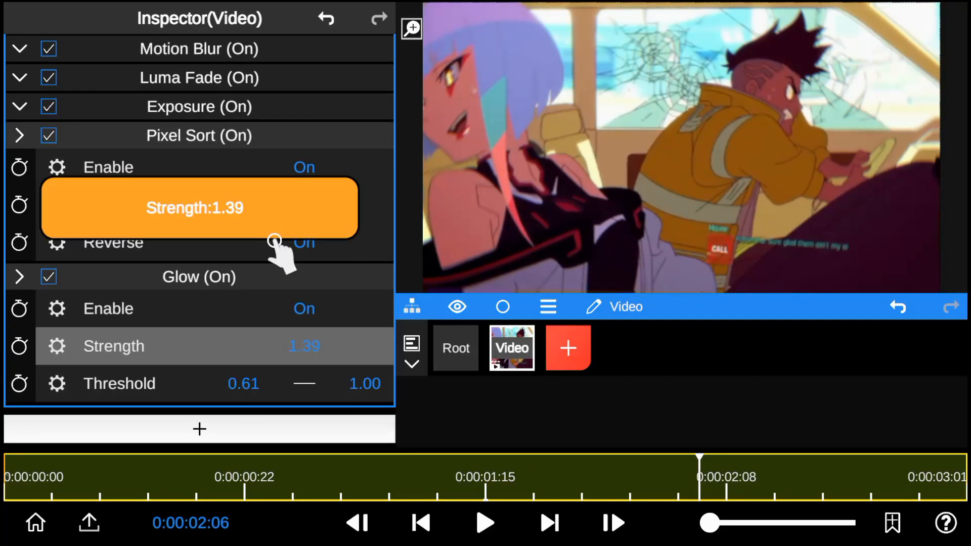
{"action": "left_click", "coordinate": [484, 523]}
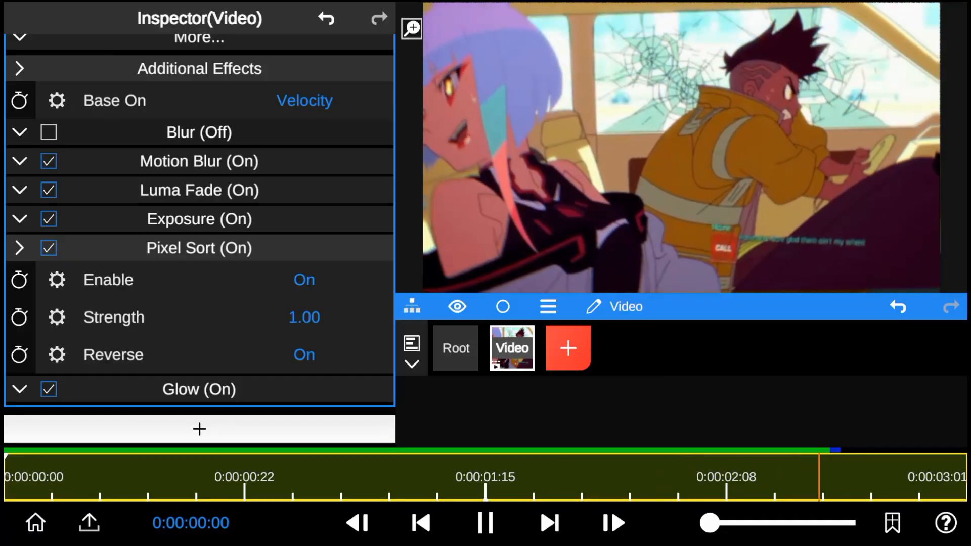
{"action": "left_click", "coordinate": [568, 348]}
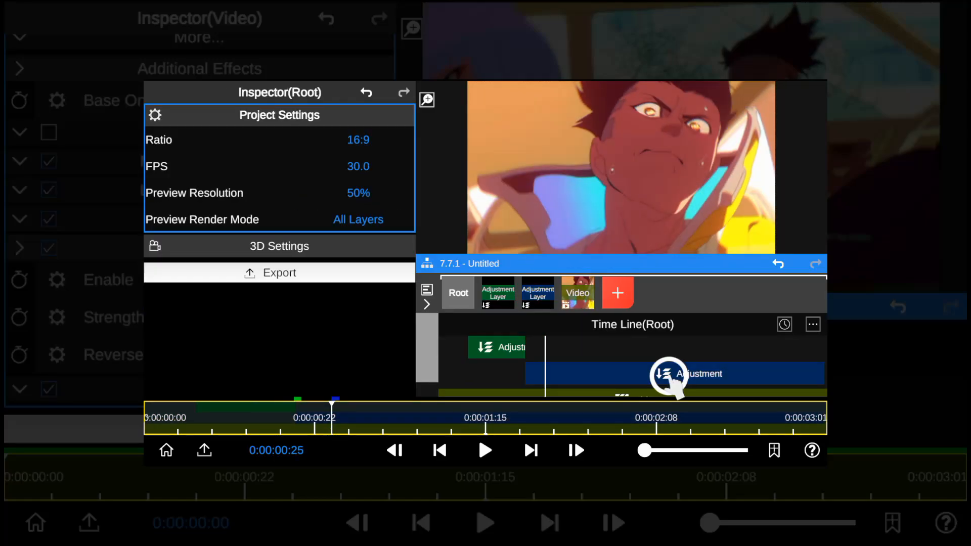
{"action": "left_click", "coordinate": [672, 374]}
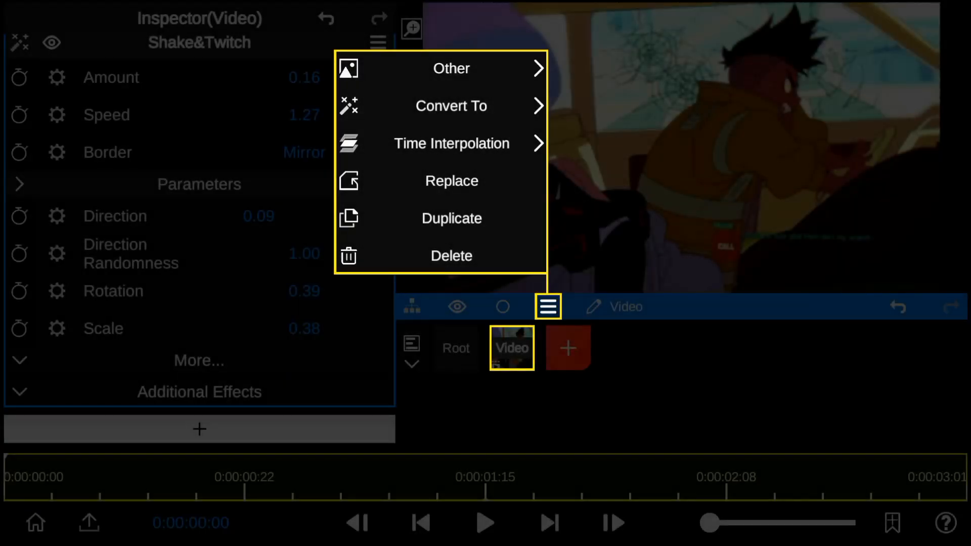
Set Optical Flow time interpolation usage to Motion Blur with dispersion 0.4.
{"action": "left_click", "coordinate": [450, 144]}
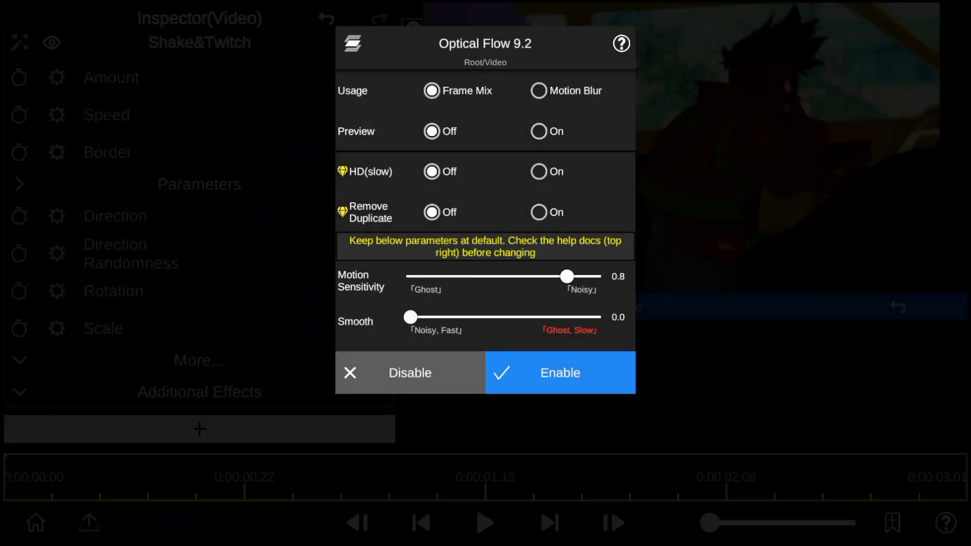
{"action": "left_click", "coordinate": [538, 91]}
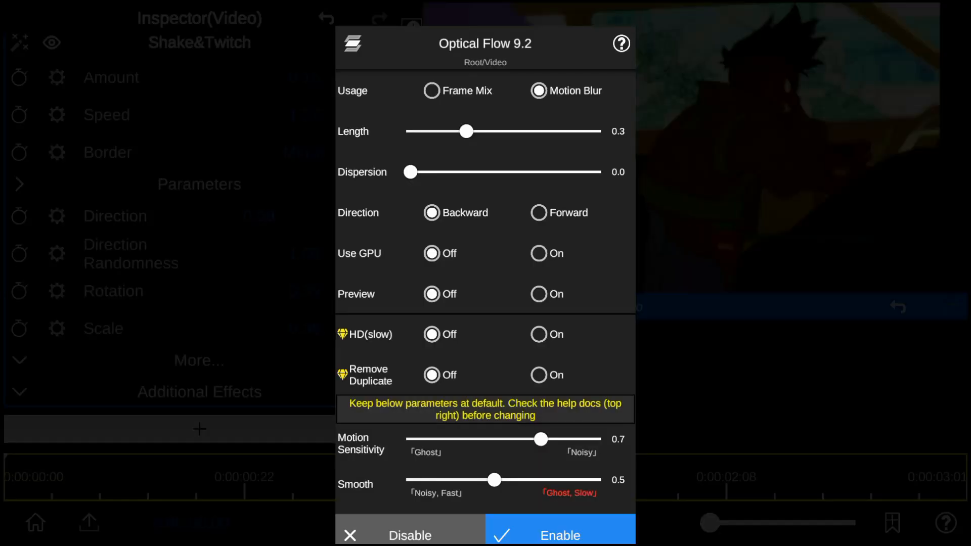
{"action": "left_click_drag", "start_coordinate": [466, 132], "coordinate": [554, 131]}
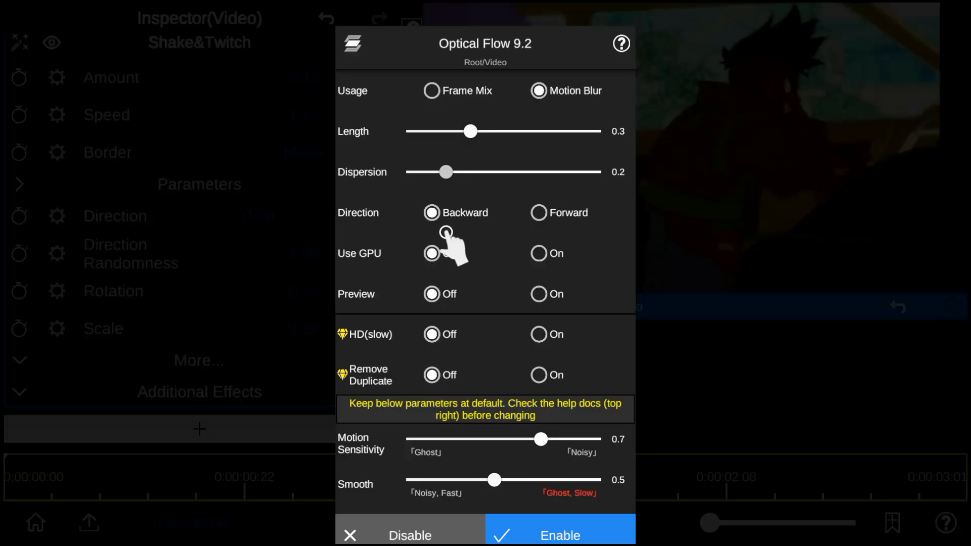
{"action": "left_click_drag", "start_coordinate": [443, 173], "coordinate": [487, 173]}
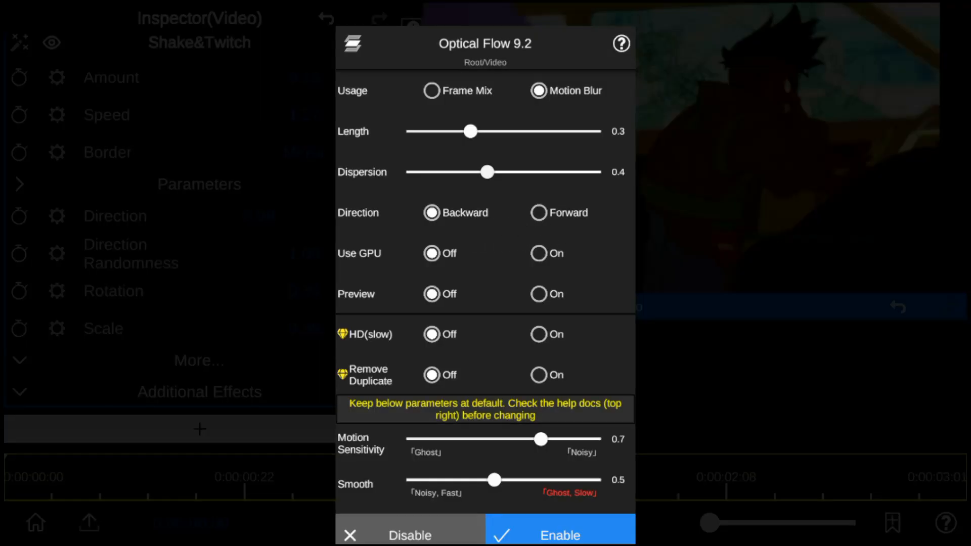
Keep GPU off and turn on preview, HD and duplicate frame removal.
{"action": "left_click", "coordinate": [538, 253]}
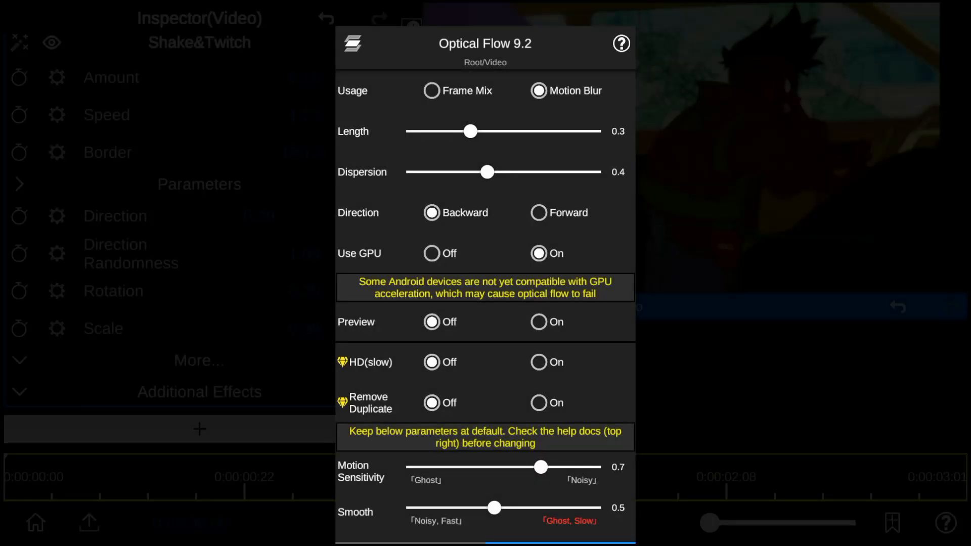
{"action": "left_click", "coordinate": [430, 253]}
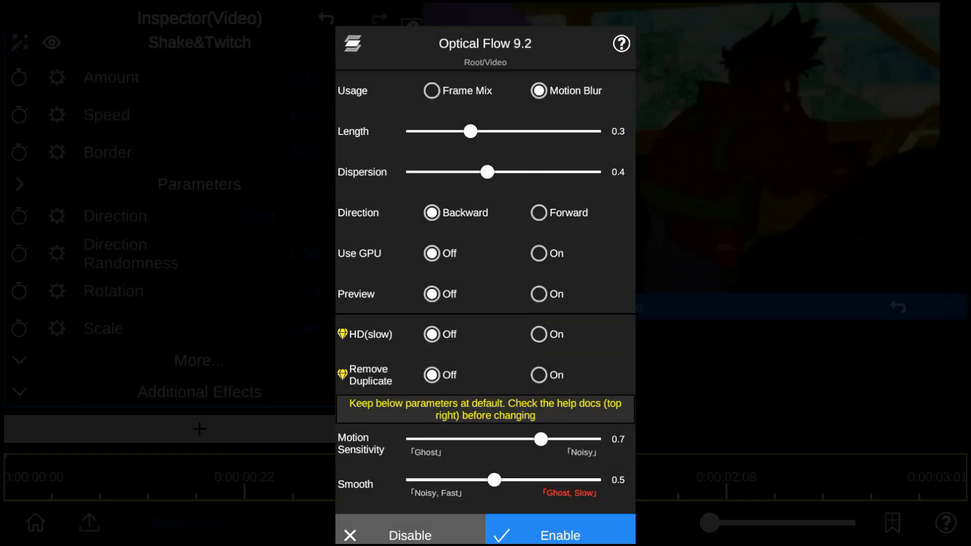
{"action": "left_click", "coordinate": [538, 294]}
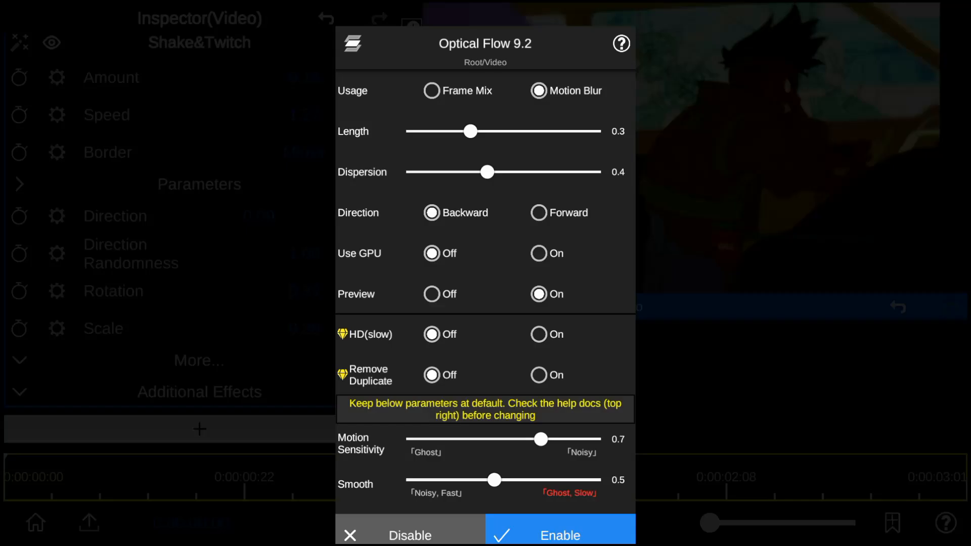
{"action": "left_click", "coordinate": [538, 334]}
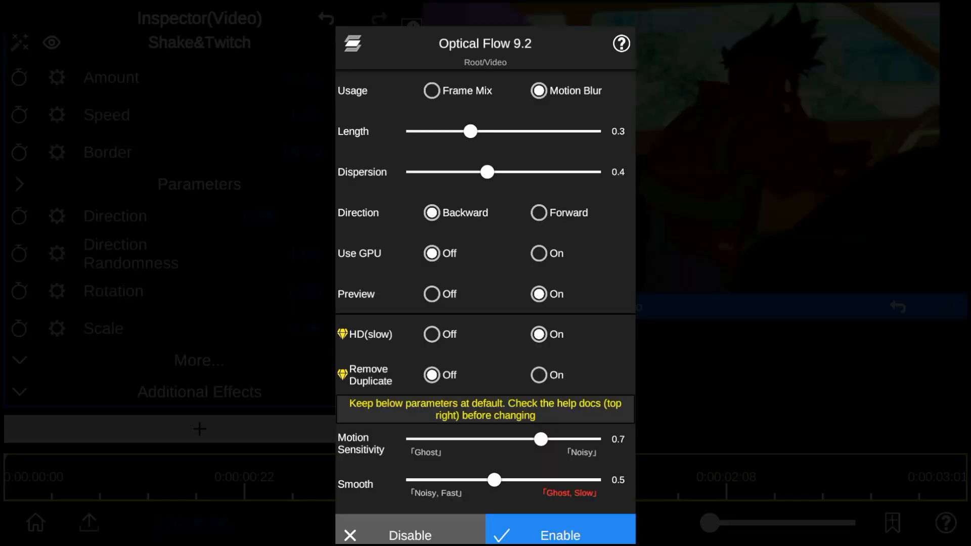
{"action": "left_click", "coordinate": [537, 375]}
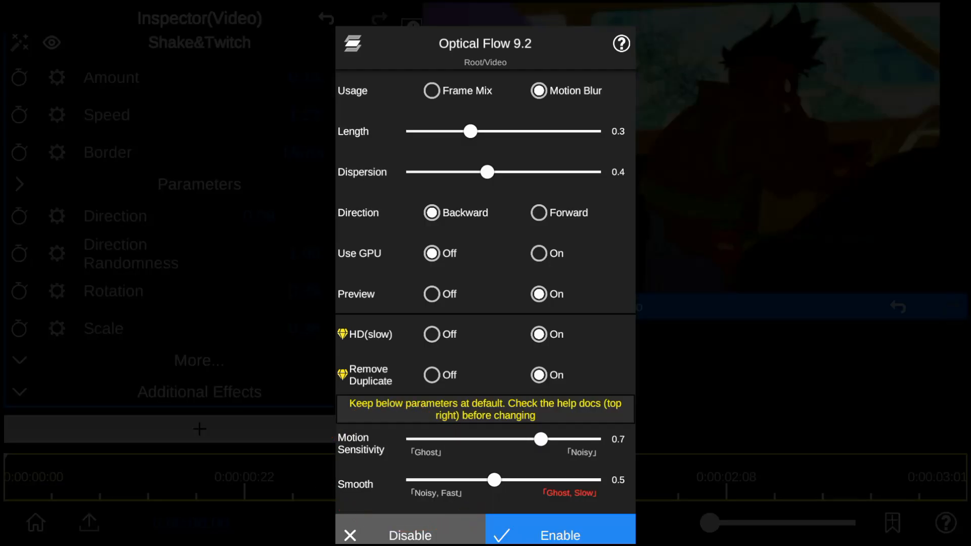
Set motion sensitivity to 0.7 and smoothing to 0.9.
{"action": "left_click_drag", "start_coordinate": [540, 439], "coordinate": [455, 439]}
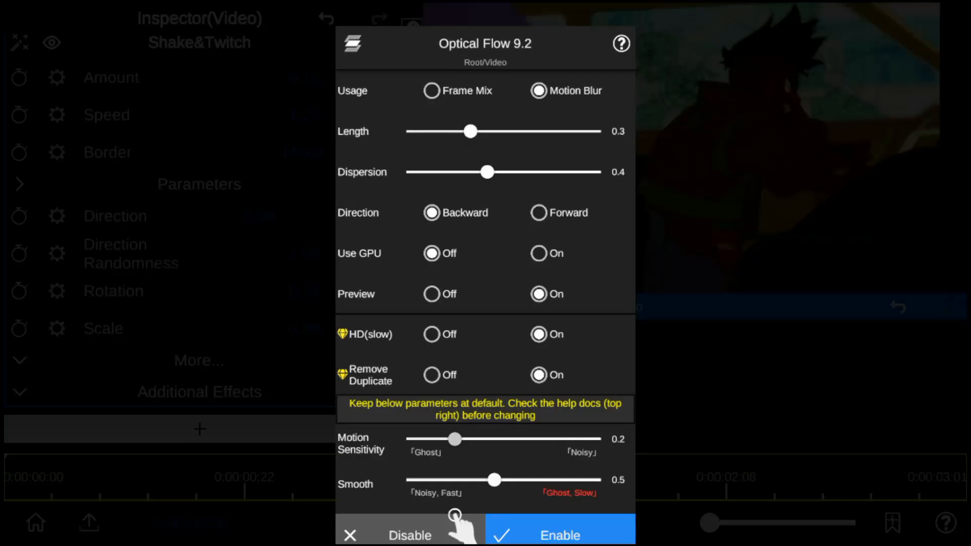
{"action": "left_click_drag", "start_coordinate": [454, 438], "coordinate": [534, 439]}
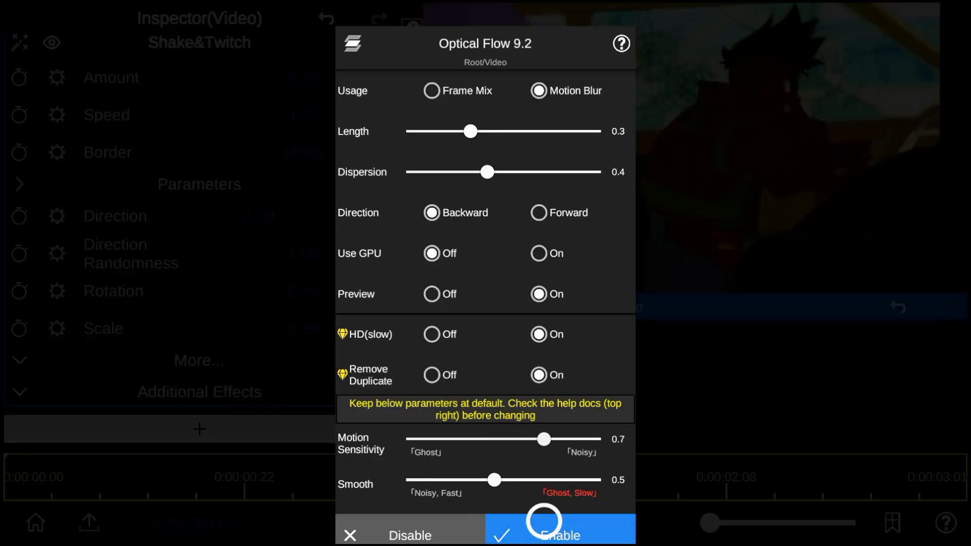
{"action": "left_click_drag", "start_coordinate": [493, 479], "coordinate": [410, 480]}
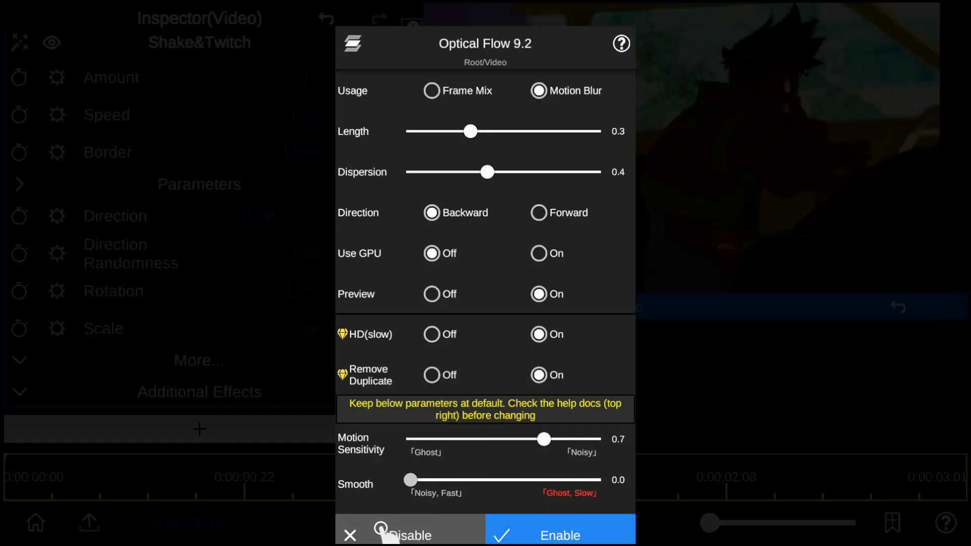
{"action": "left_click_drag", "start_coordinate": [411, 479], "coordinate": [585, 480]}
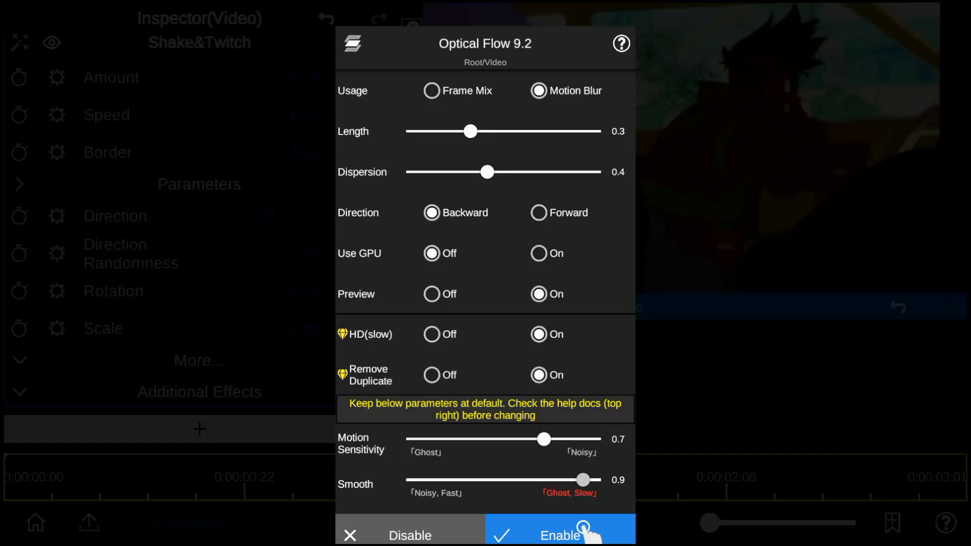
Apply the settings, reselect Motion Blur usage, and enable optical flow motion blur.
{"action": "left_click", "coordinate": [566, 535]}
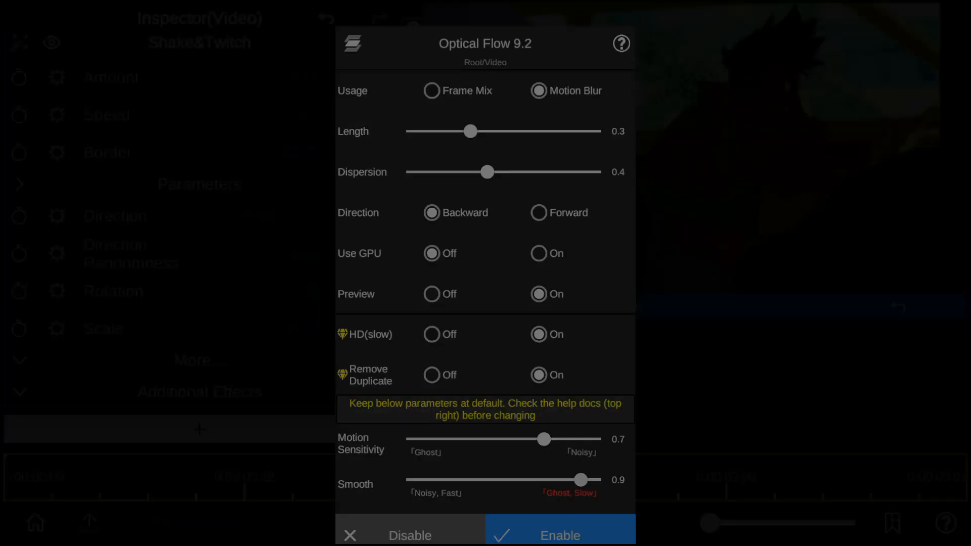
{"action": "left_click", "coordinate": [427, 90]}
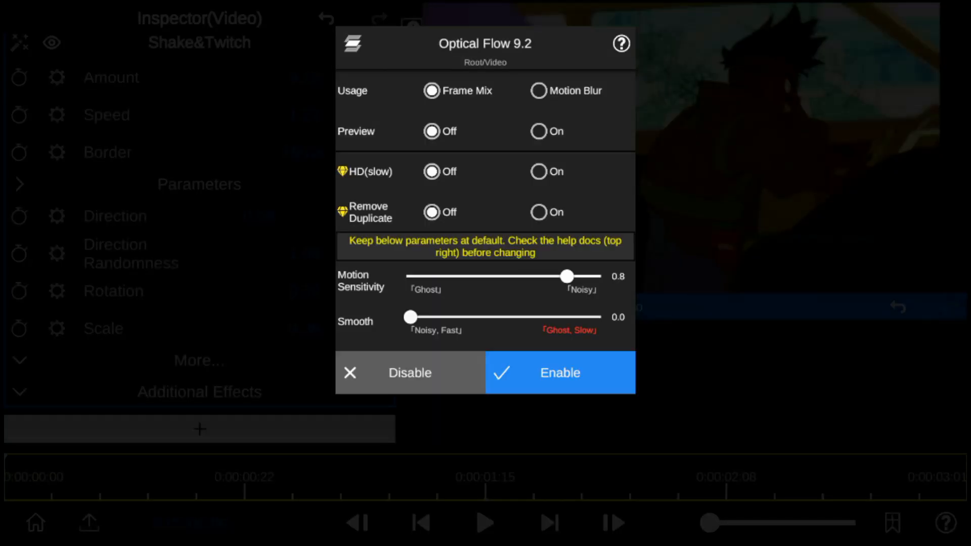
{"action": "left_click", "coordinate": [539, 91]}
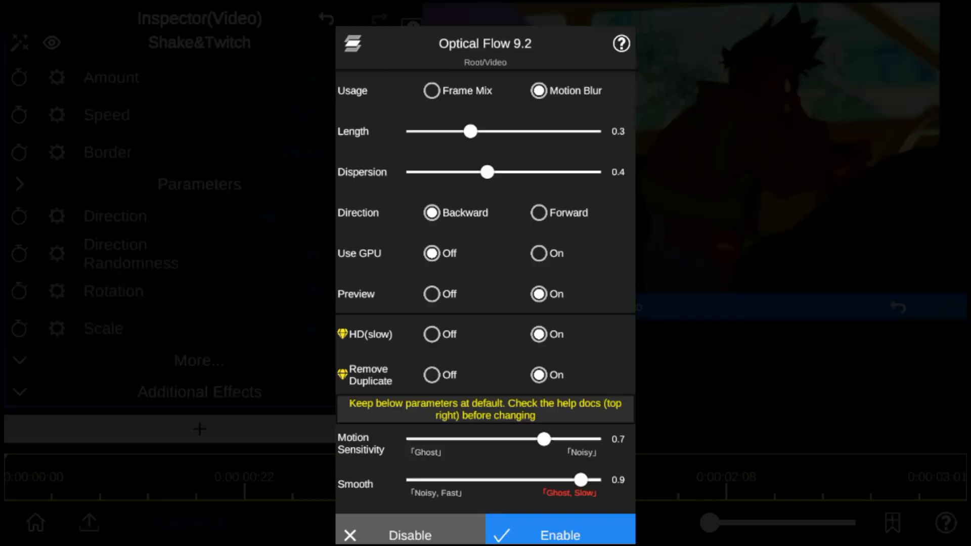
{"action": "left_click", "coordinate": [559, 535]}
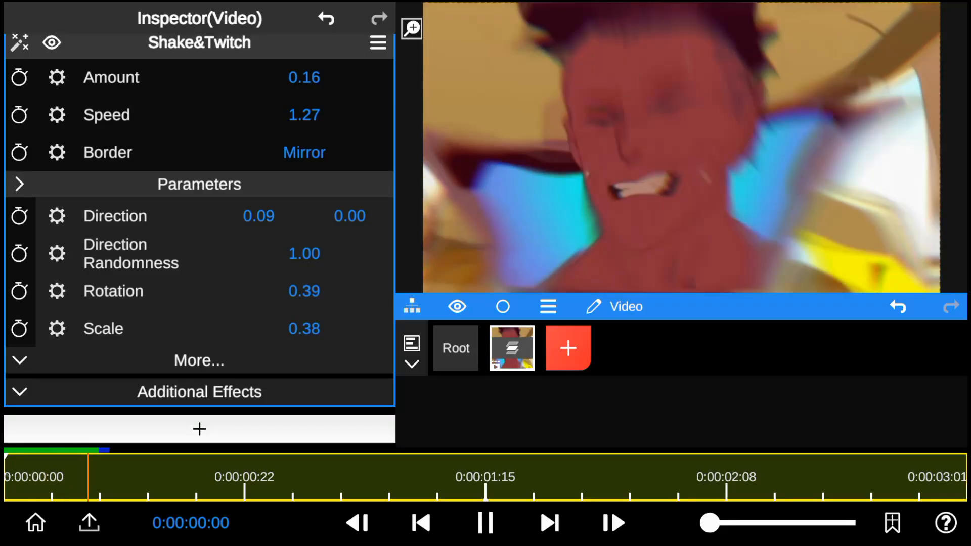